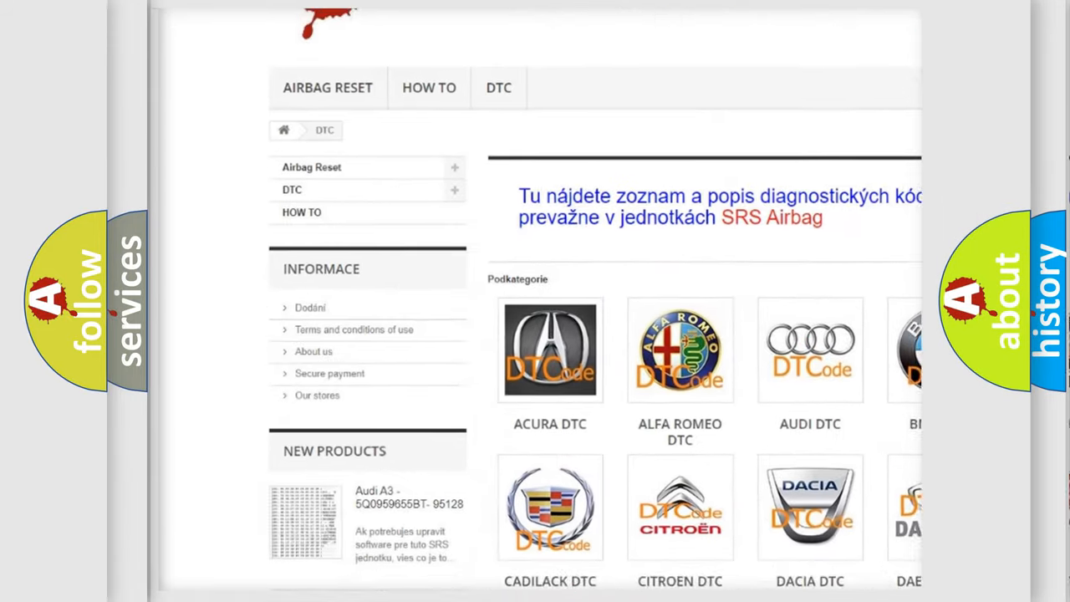
{"action": "scroll", "scroll_direction": "down", "scroll_amount": 3}
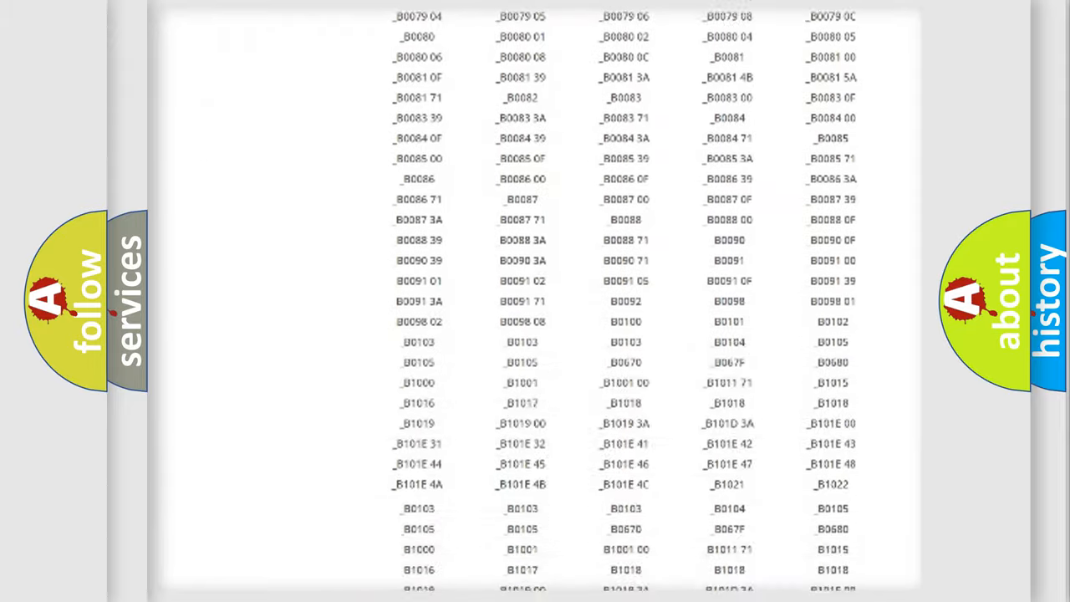
{"action": "scroll", "scroll_direction": "up", "scroll_amount": 3}
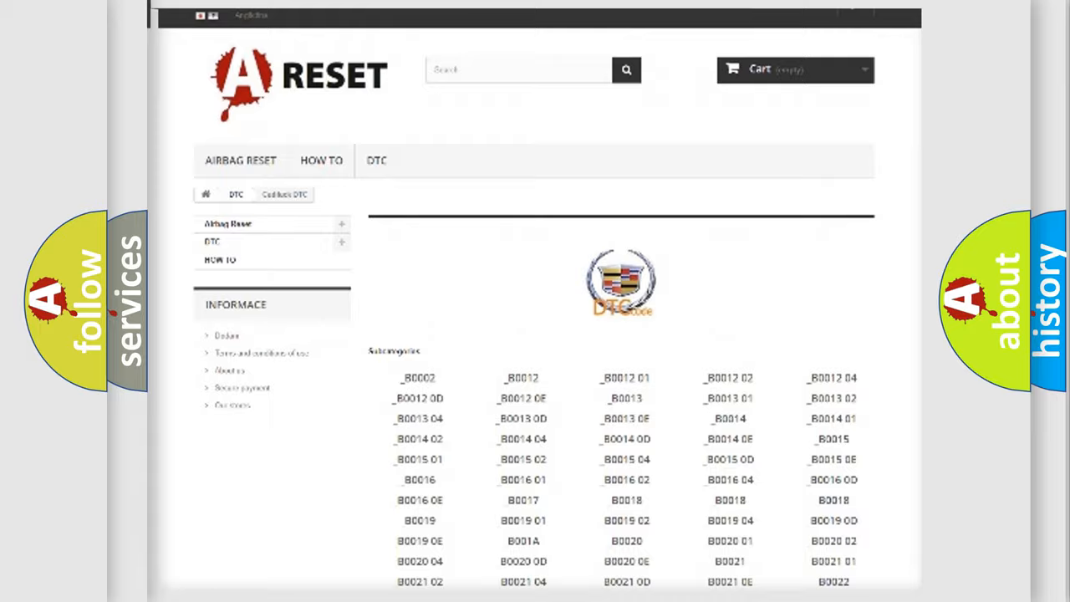